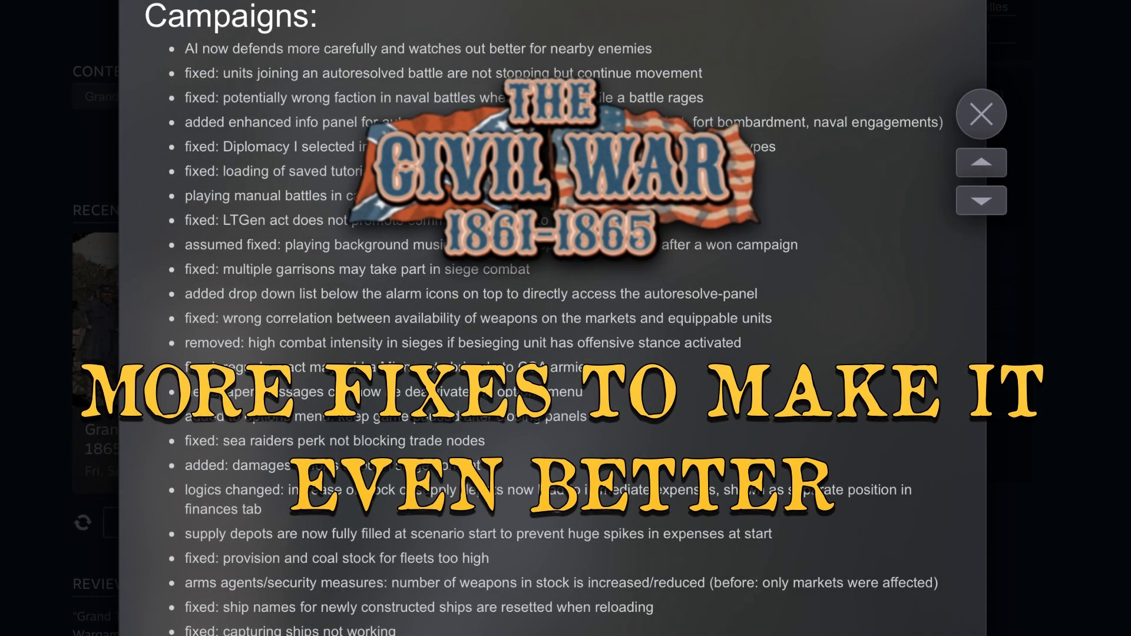
# - Scroll the patch 1.0212 post down through the Campaigns fixes to the Battles heading
pyautogui.click(981, 112)
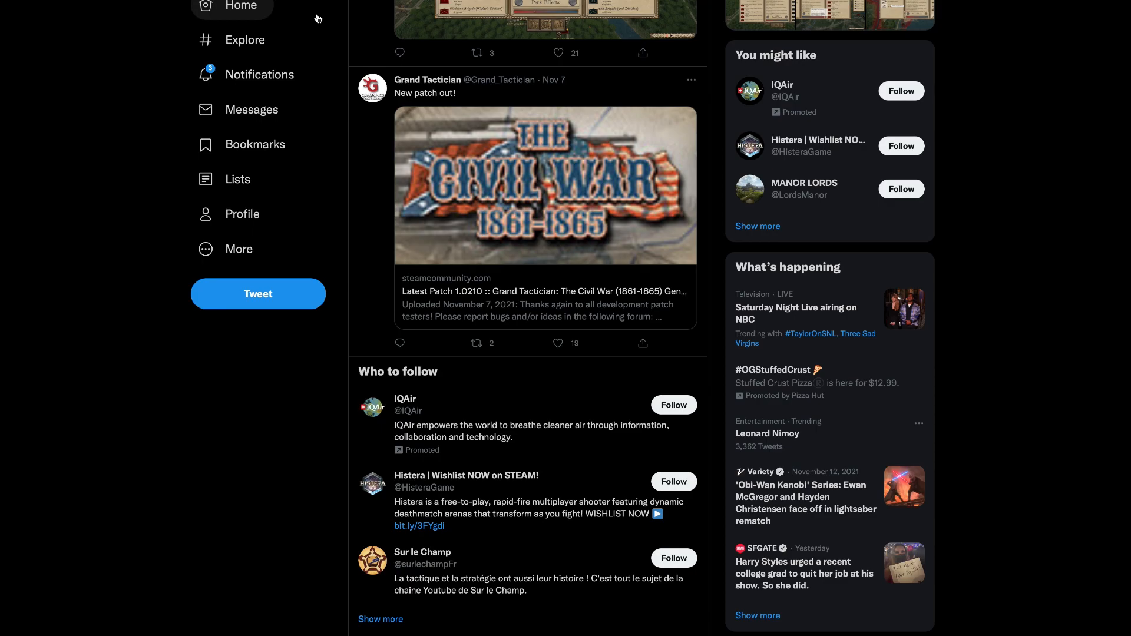
pyautogui.moveTo(415, 120)
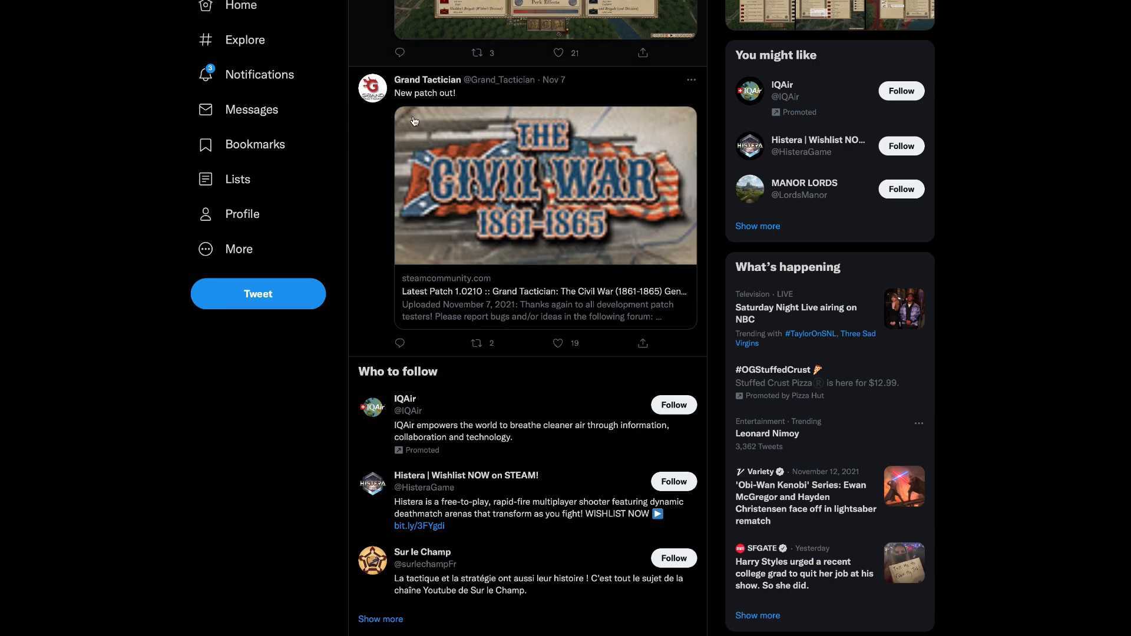
pyautogui.moveTo(549, 231)
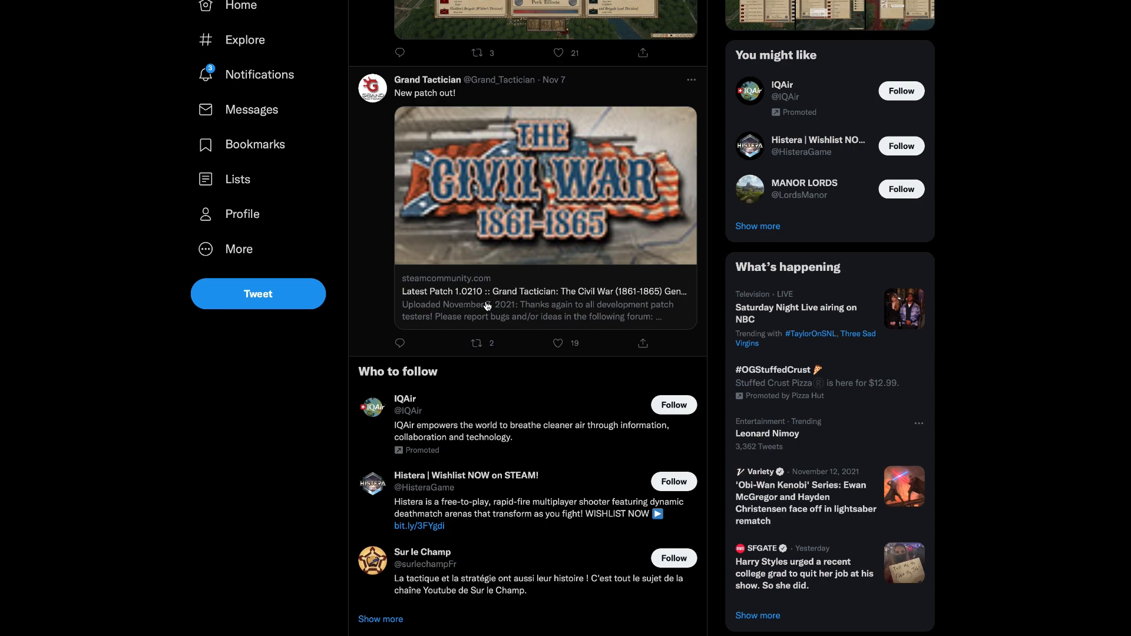
pyautogui.moveTo(514, 307)
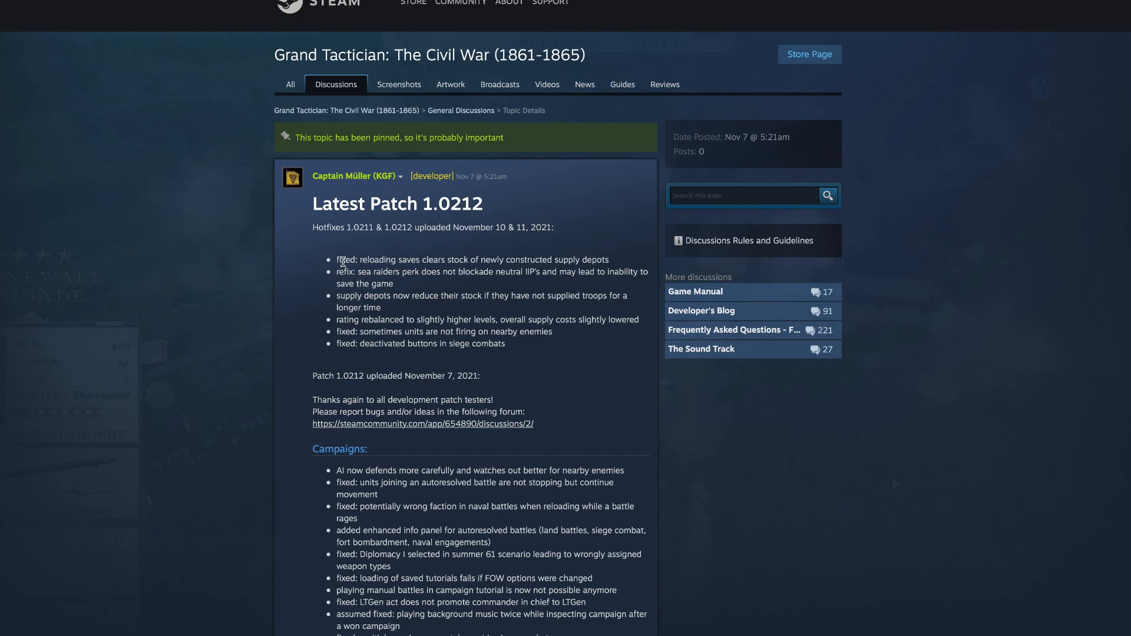
pyautogui.scroll(-3)
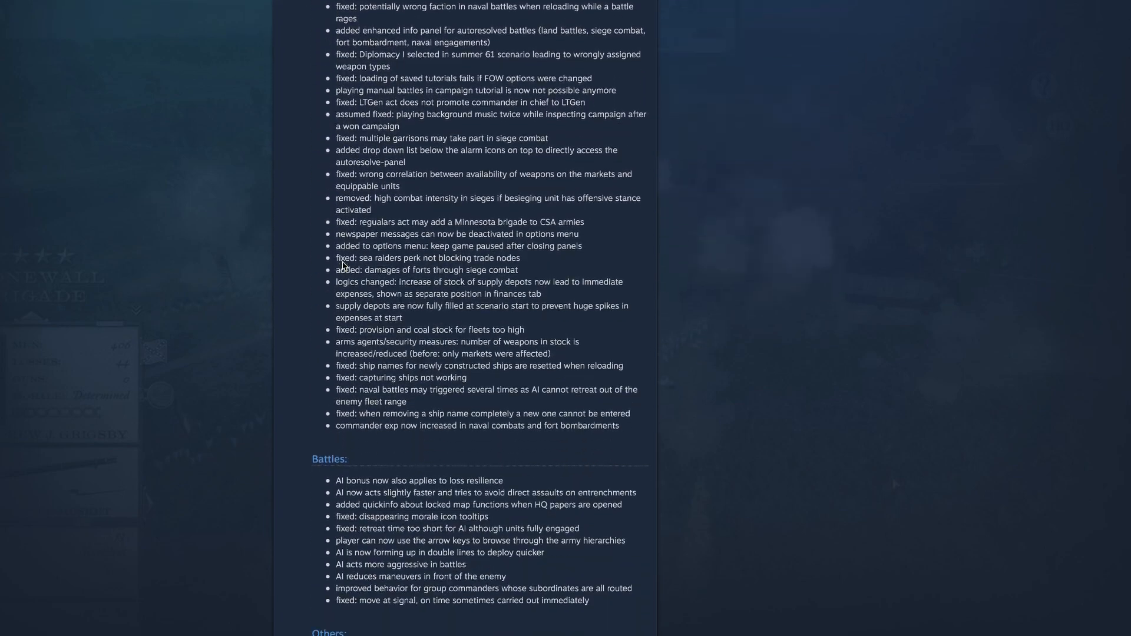
pyautogui.scroll(3)
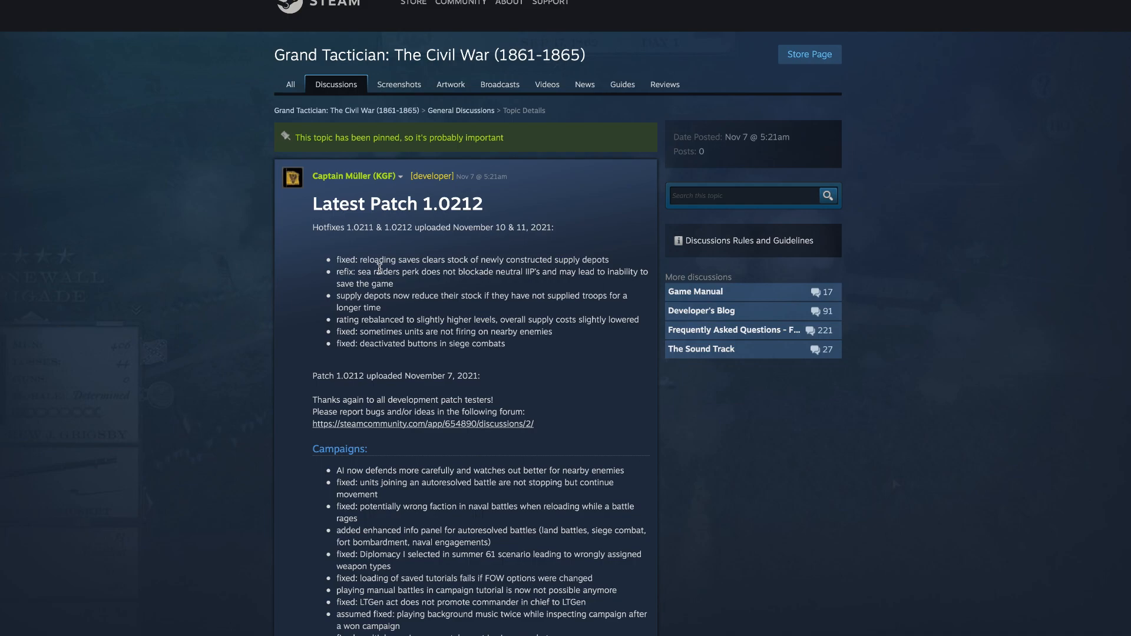
pyautogui.moveTo(363, 278)
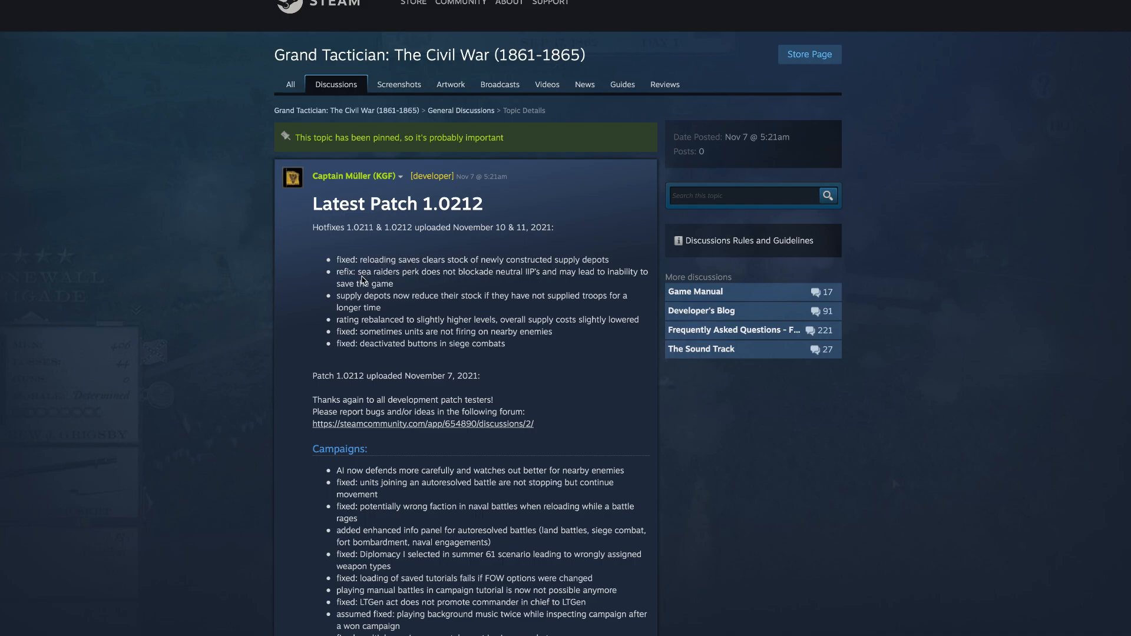
pyautogui.moveTo(410, 289)
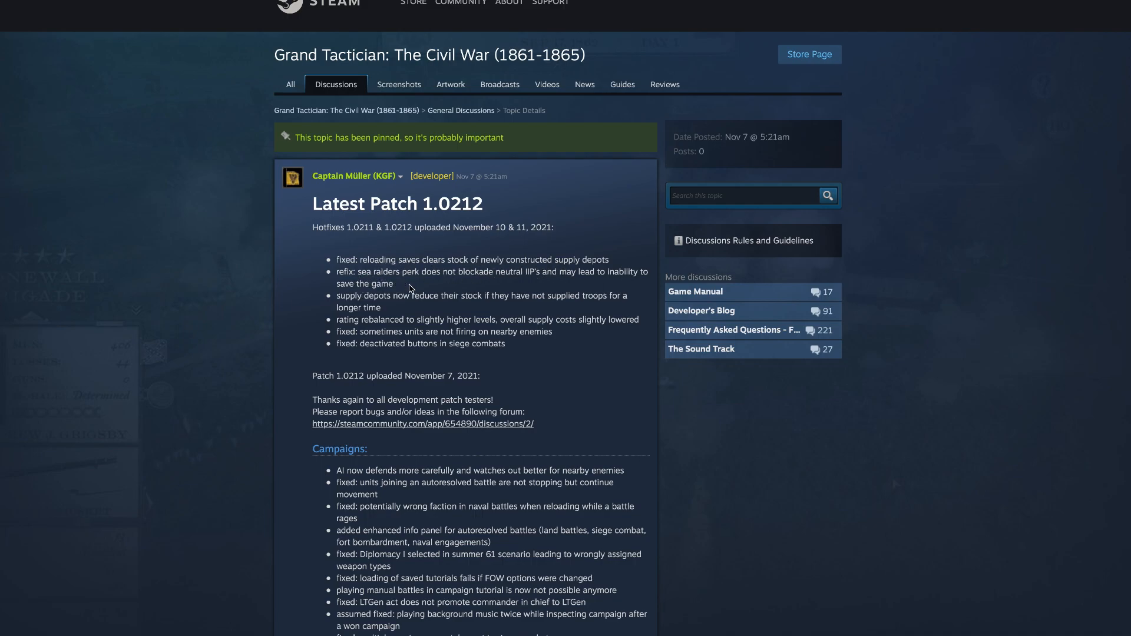
pyautogui.moveTo(527, 284)
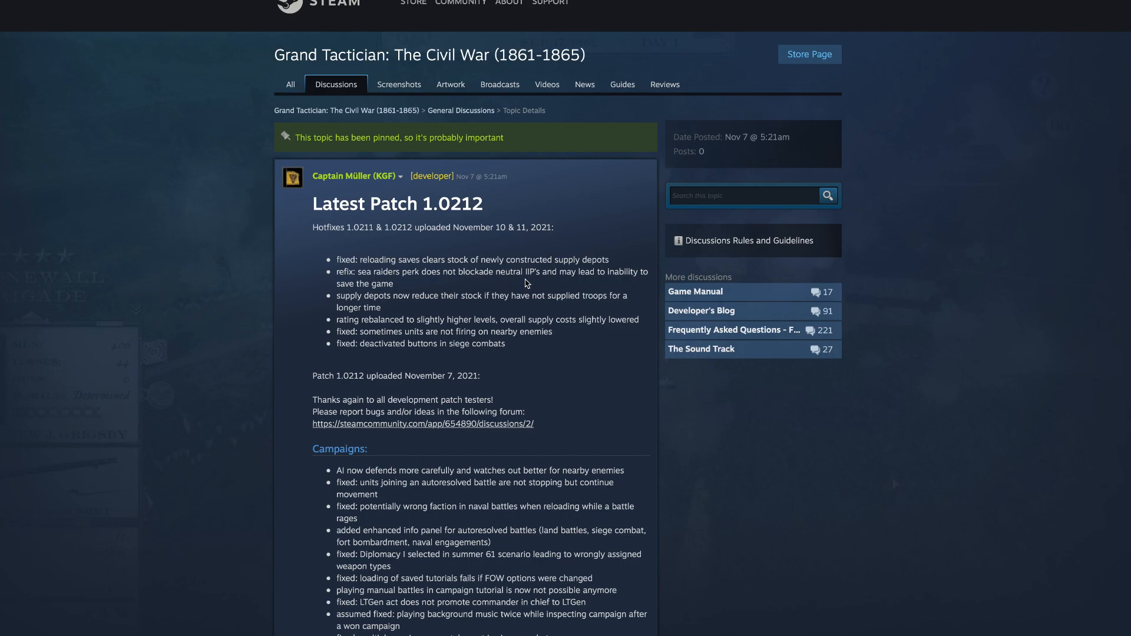
pyautogui.moveTo(542, 282)
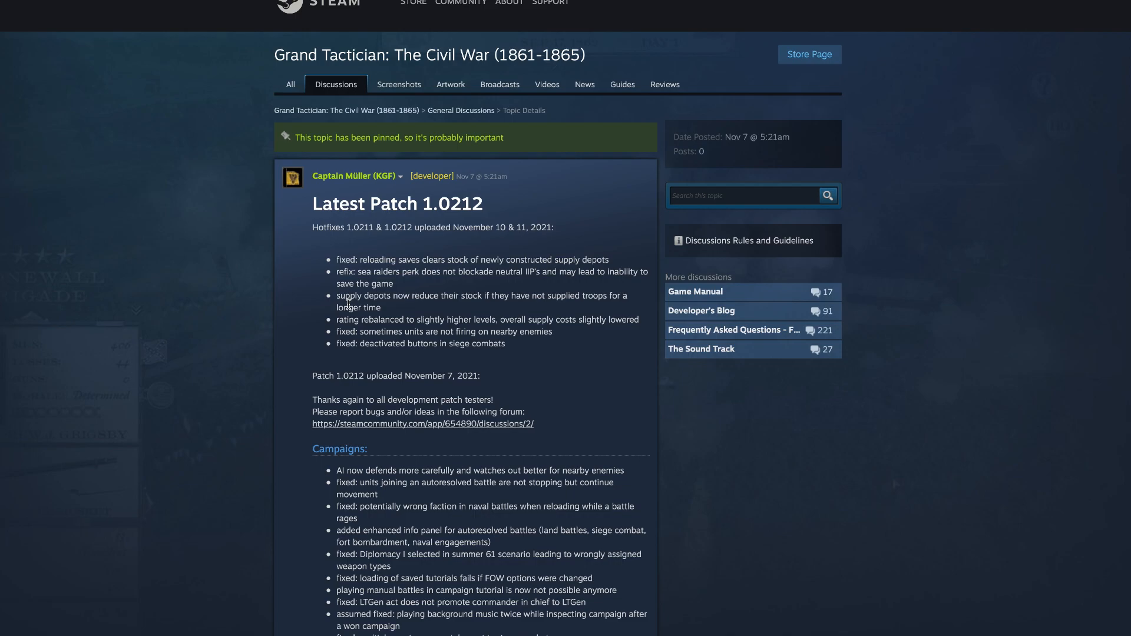
pyautogui.moveTo(388, 316)
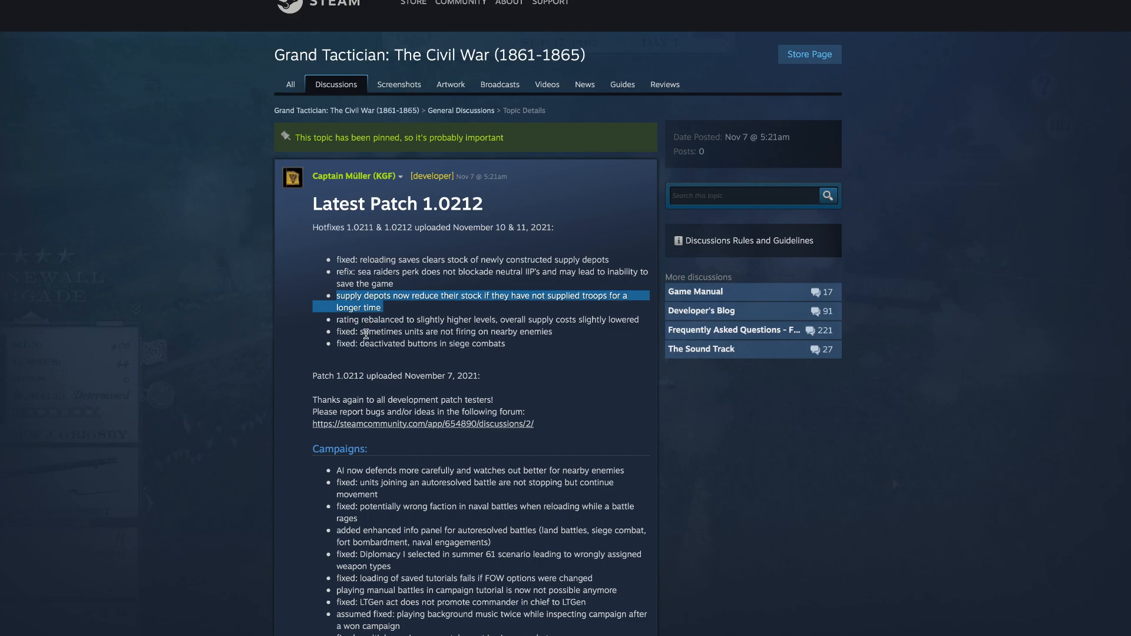
pyautogui.moveTo(449, 341)
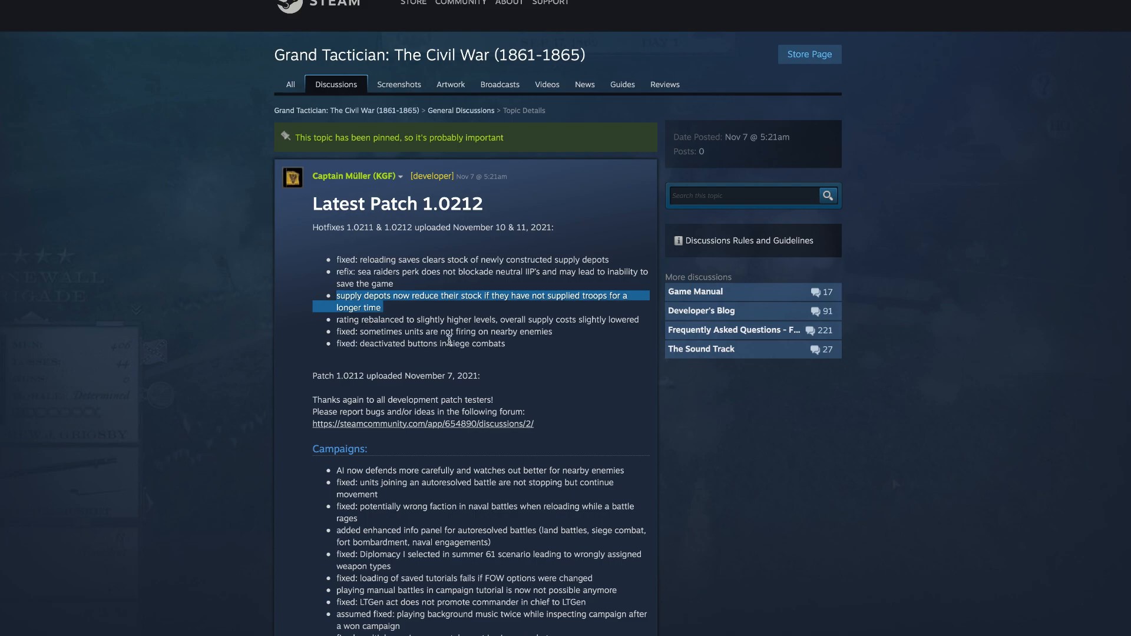
pyautogui.moveTo(350, 356)
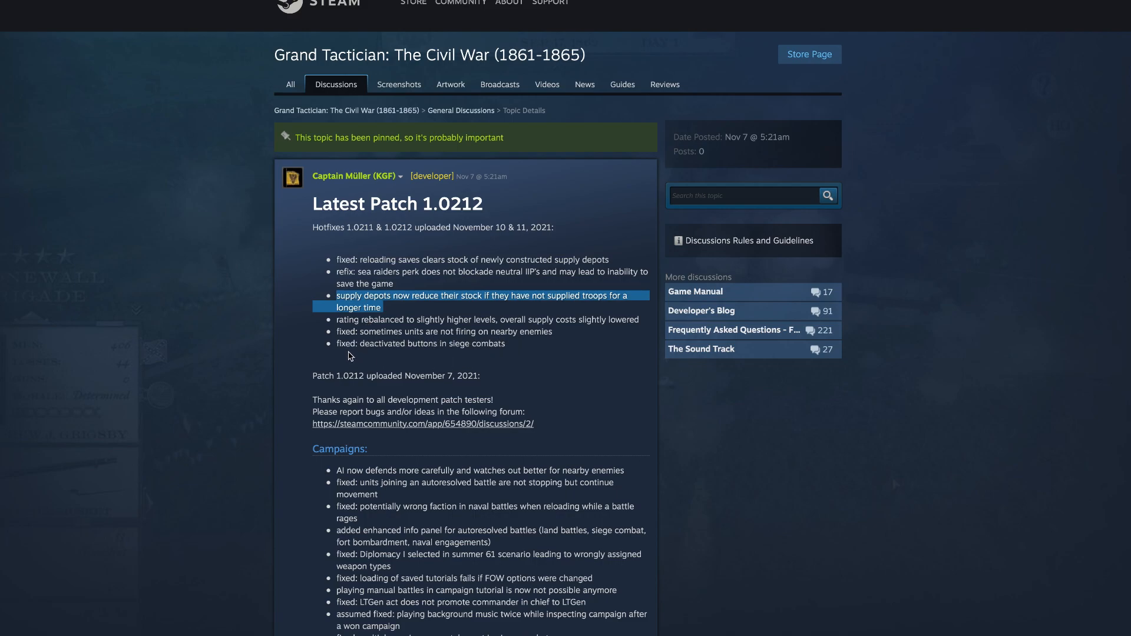
pyautogui.moveTo(448, 353)
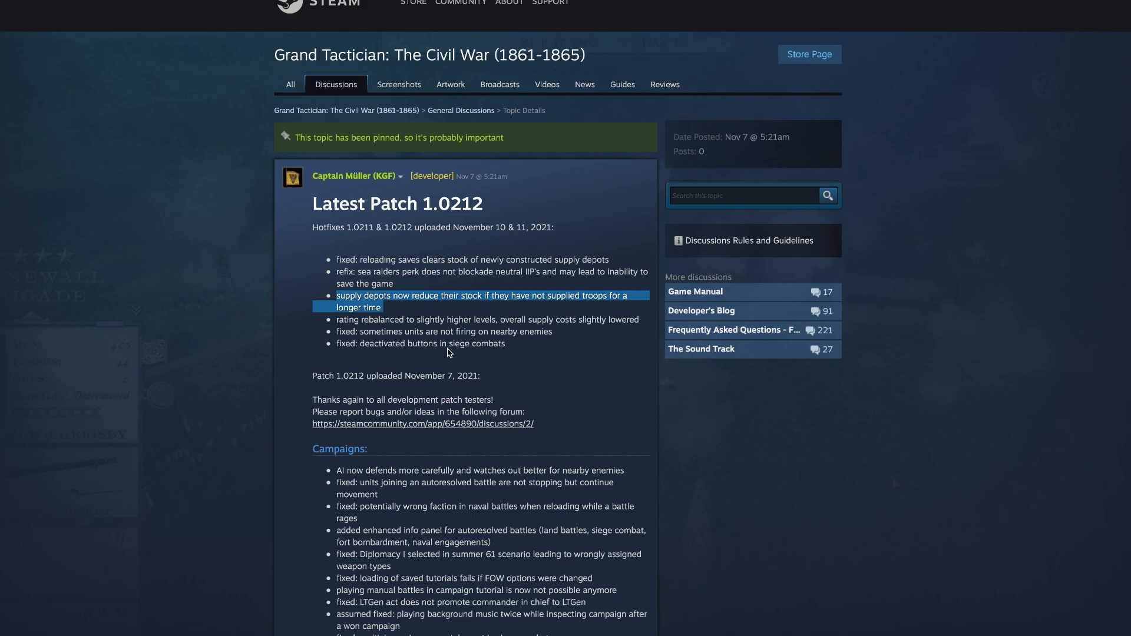
pyautogui.moveTo(428, 371)
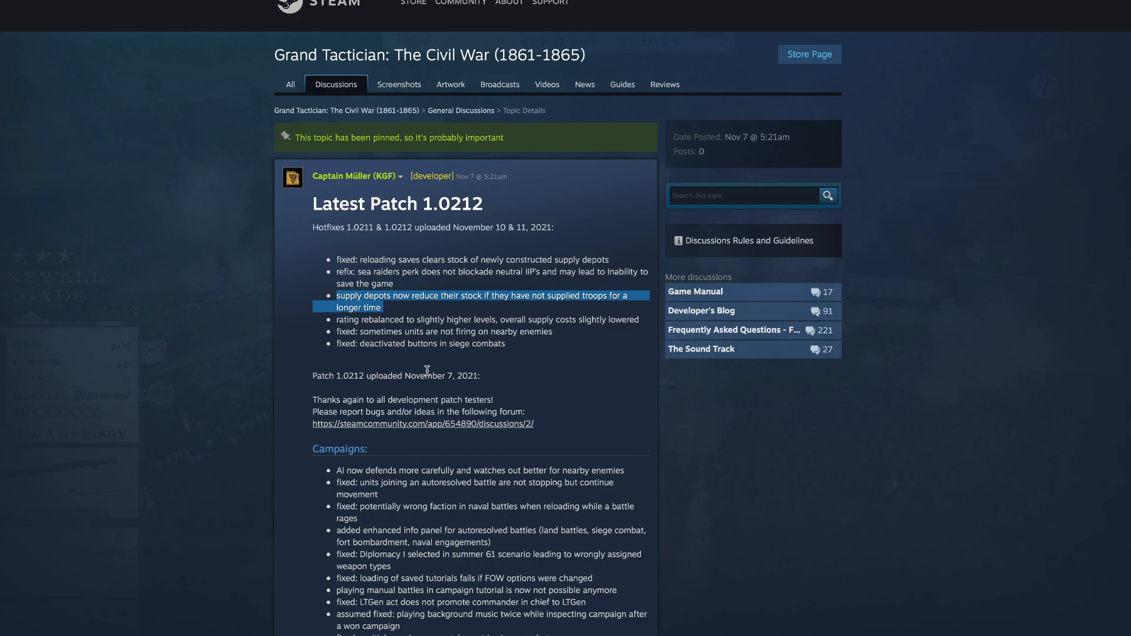
pyautogui.scroll(-3)
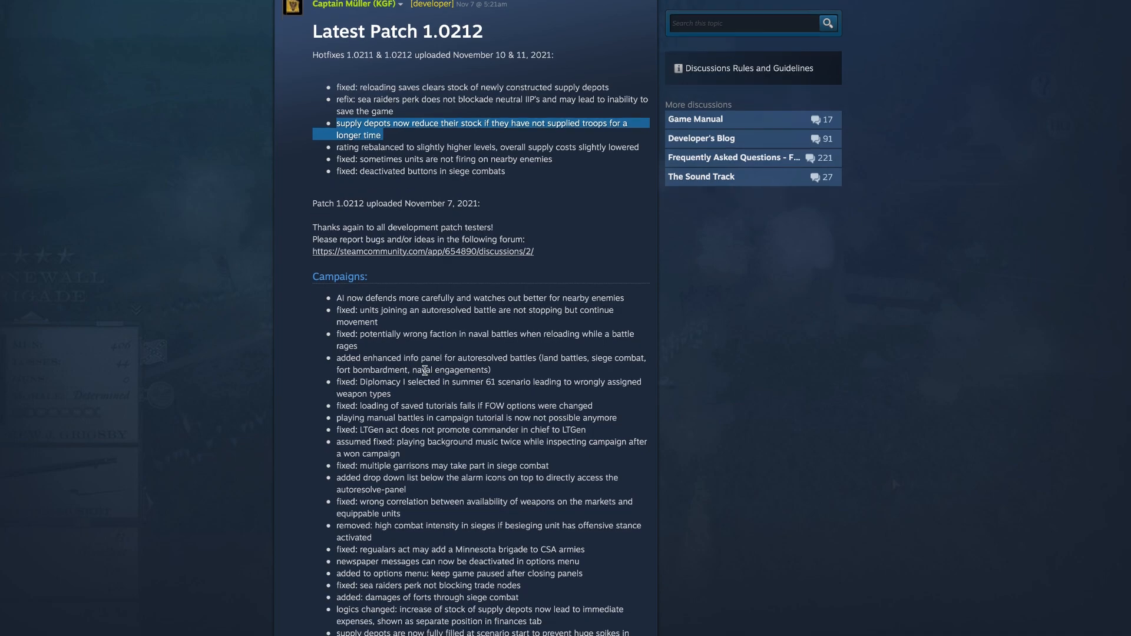
pyautogui.scroll(-3)
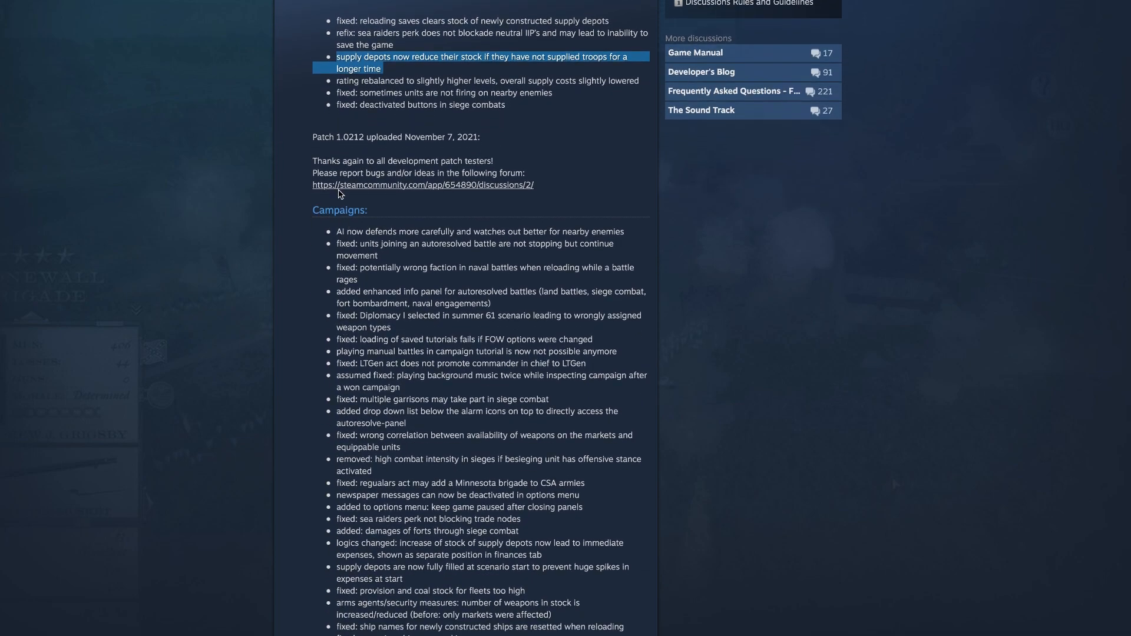
pyautogui.moveTo(276, 249)
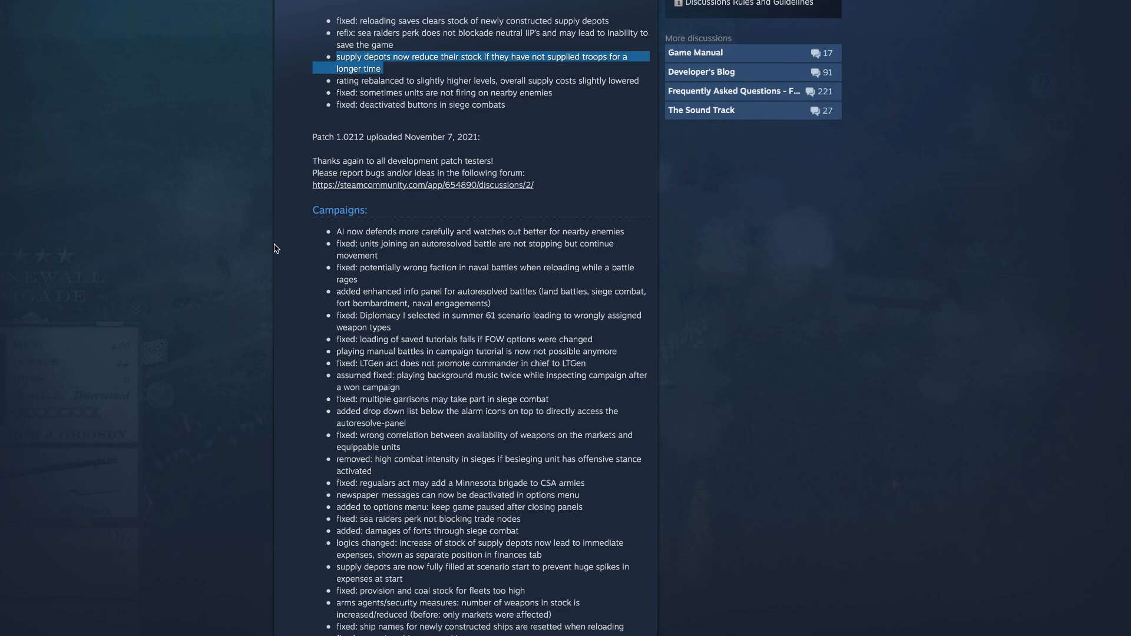
pyautogui.scroll(-3)
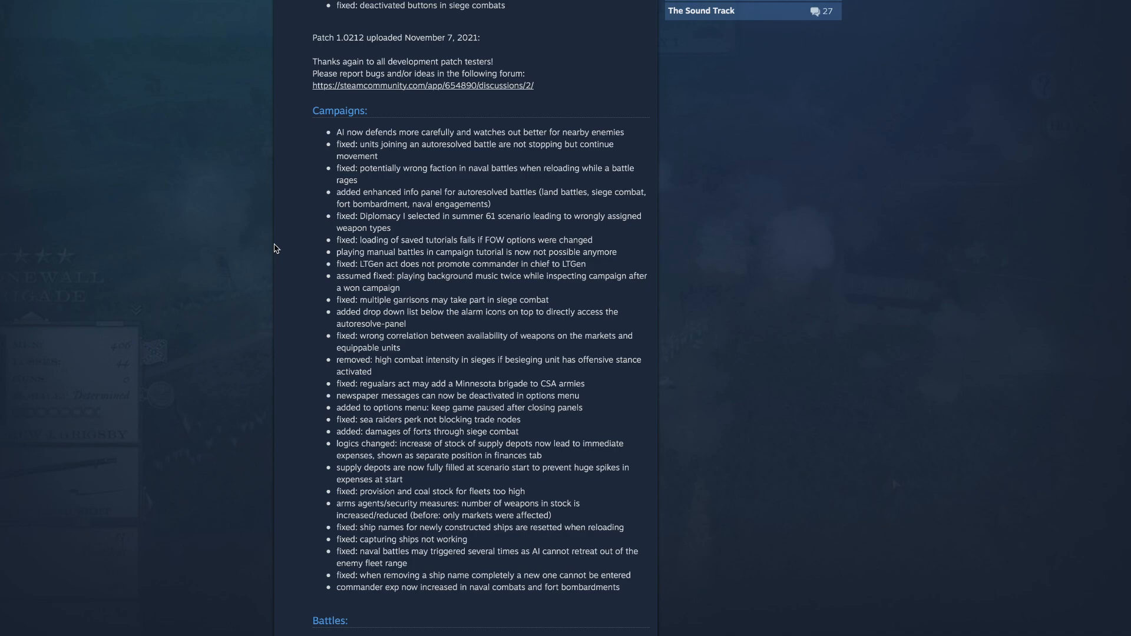
pyautogui.moveTo(589, 203)
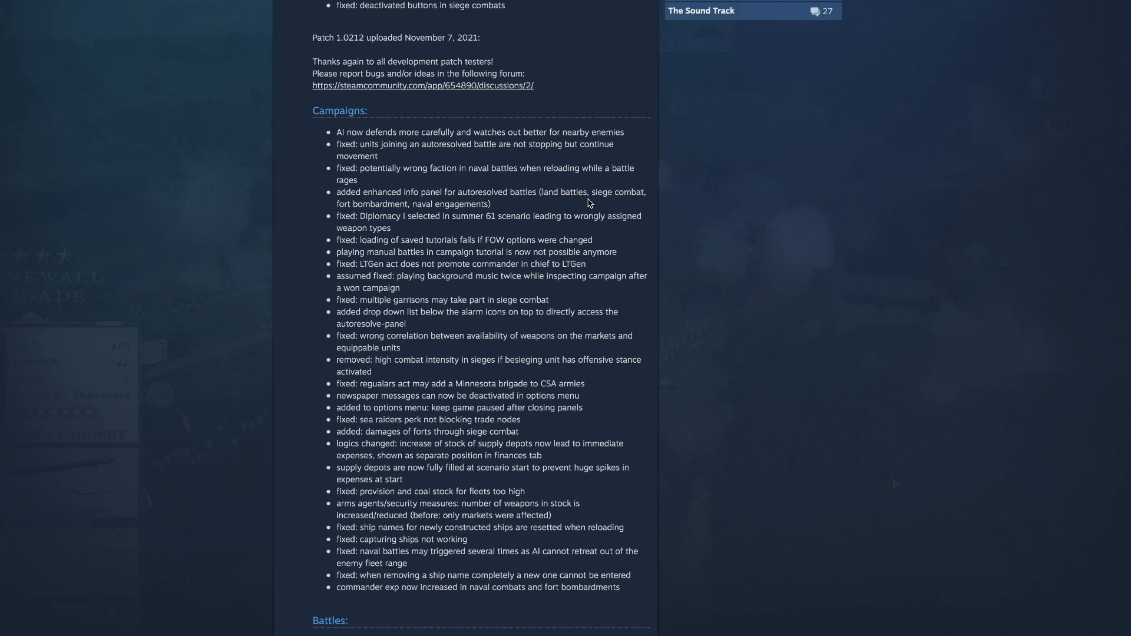
pyautogui.scroll(-3)
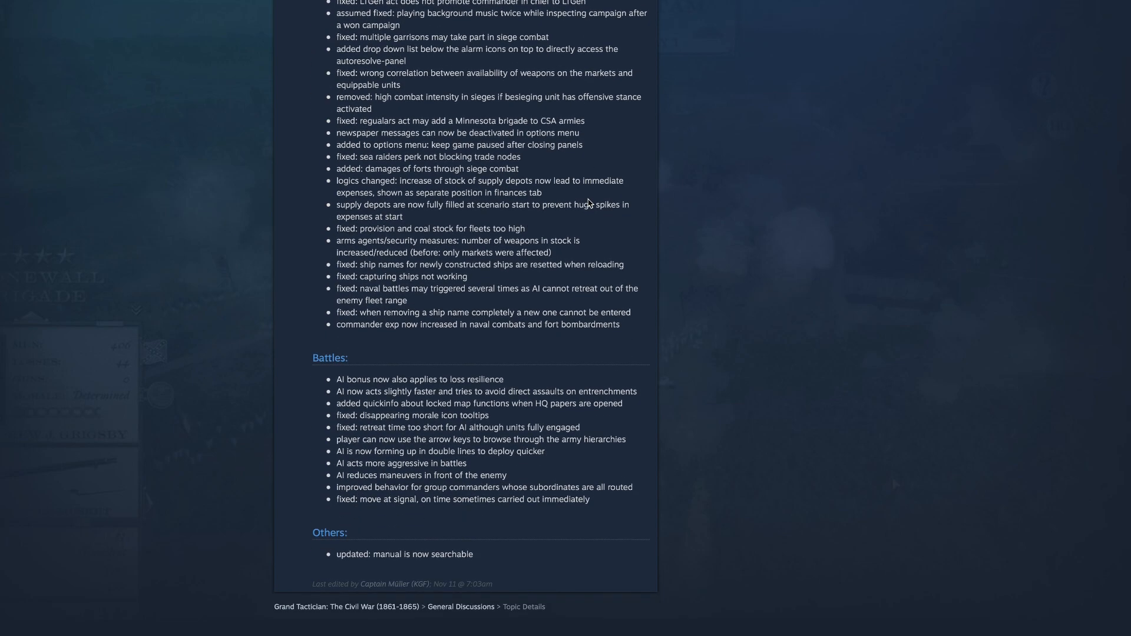
# - Scroll to the end of the post to show the Battles and Others fix lists
pyautogui.scroll(-3)
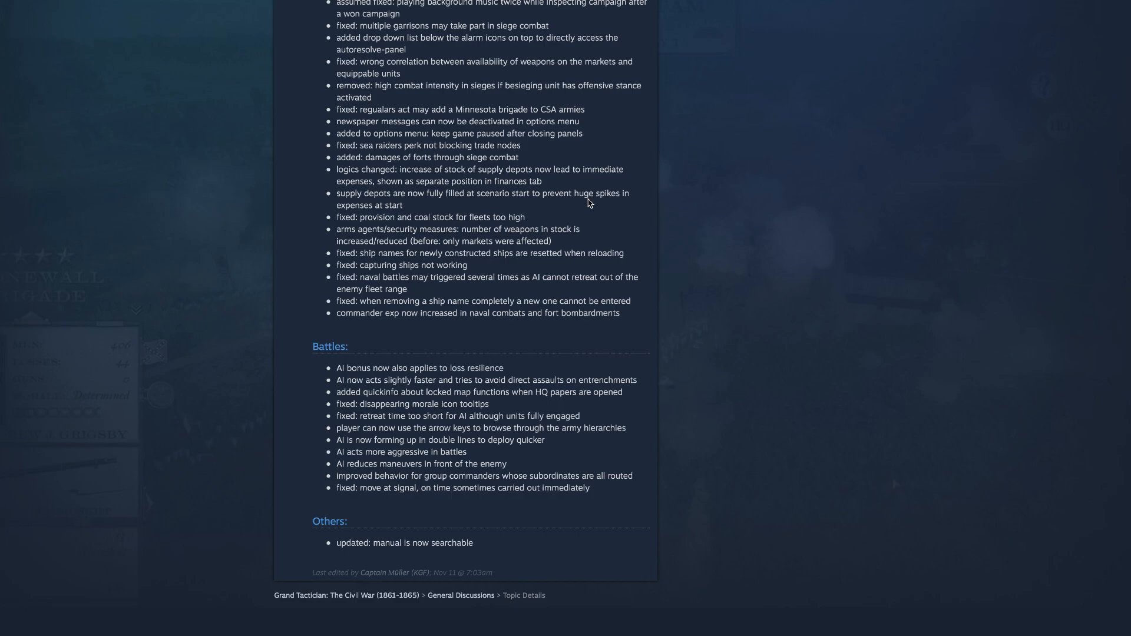
pyautogui.moveTo(510, 269)
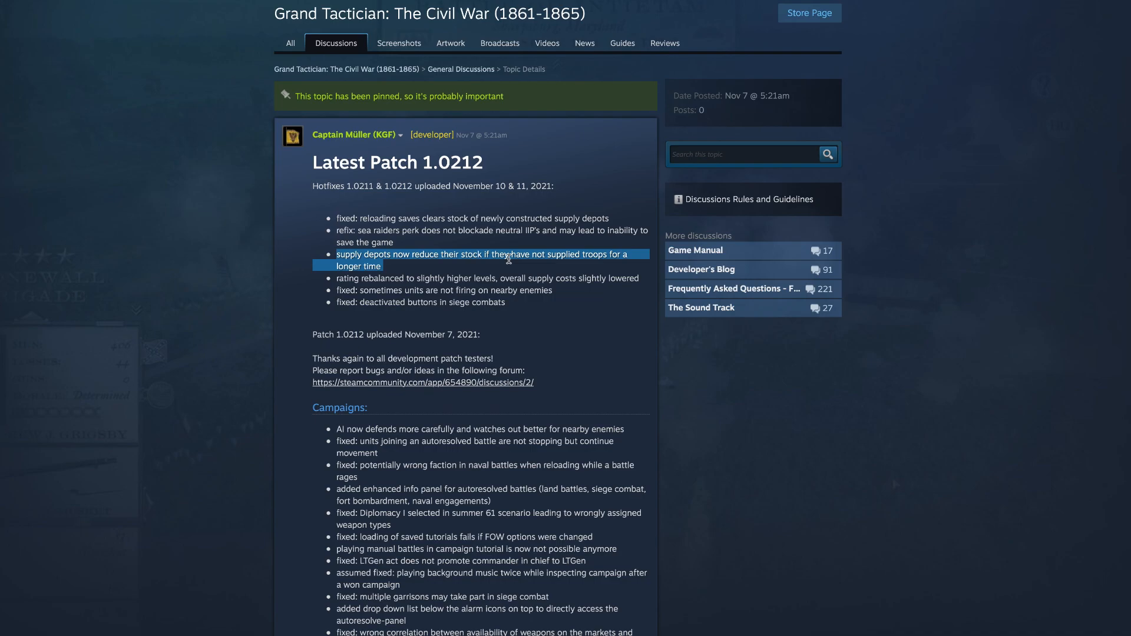
pyautogui.moveTo(464, 150)
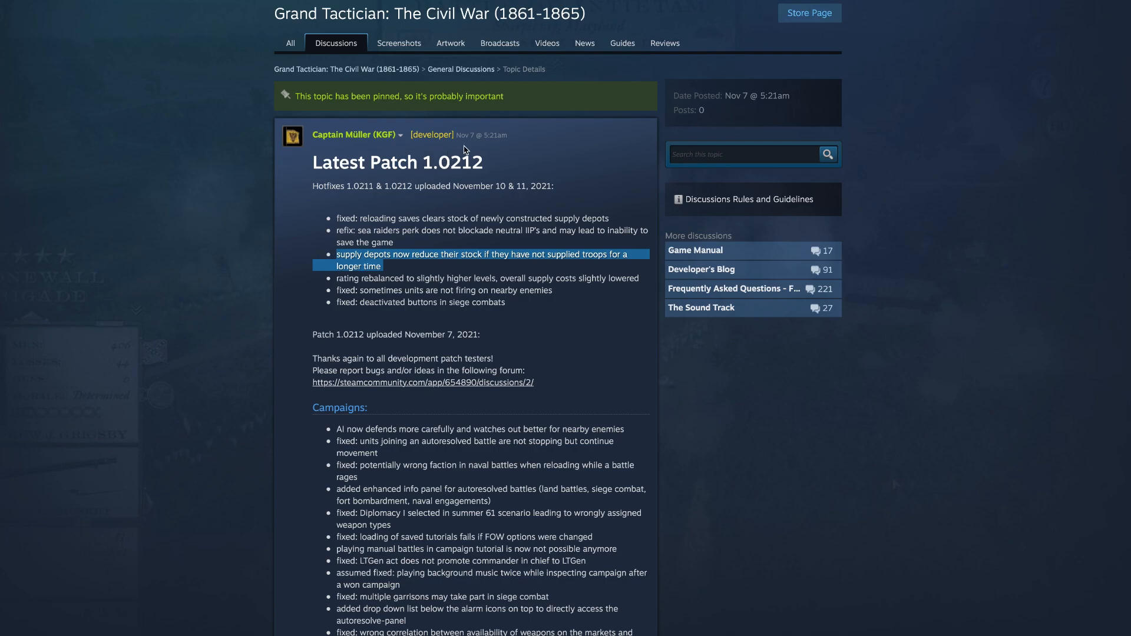
pyautogui.moveTo(482, 230)
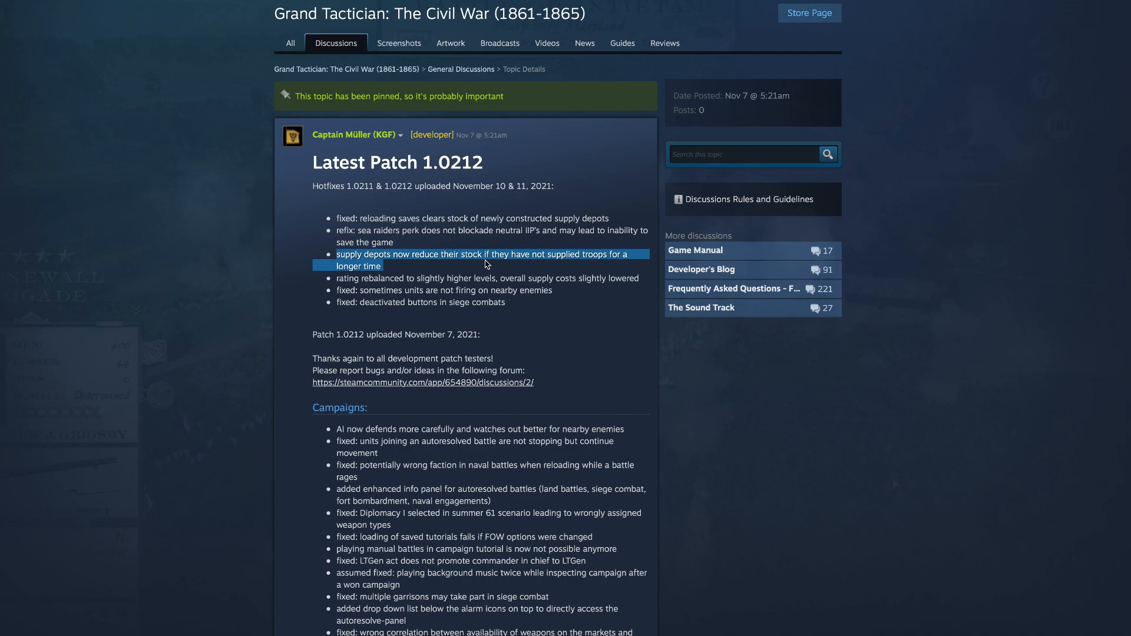
# - Scroll back to the Campaigns fix list near the top of the notes
pyautogui.scroll(-3)
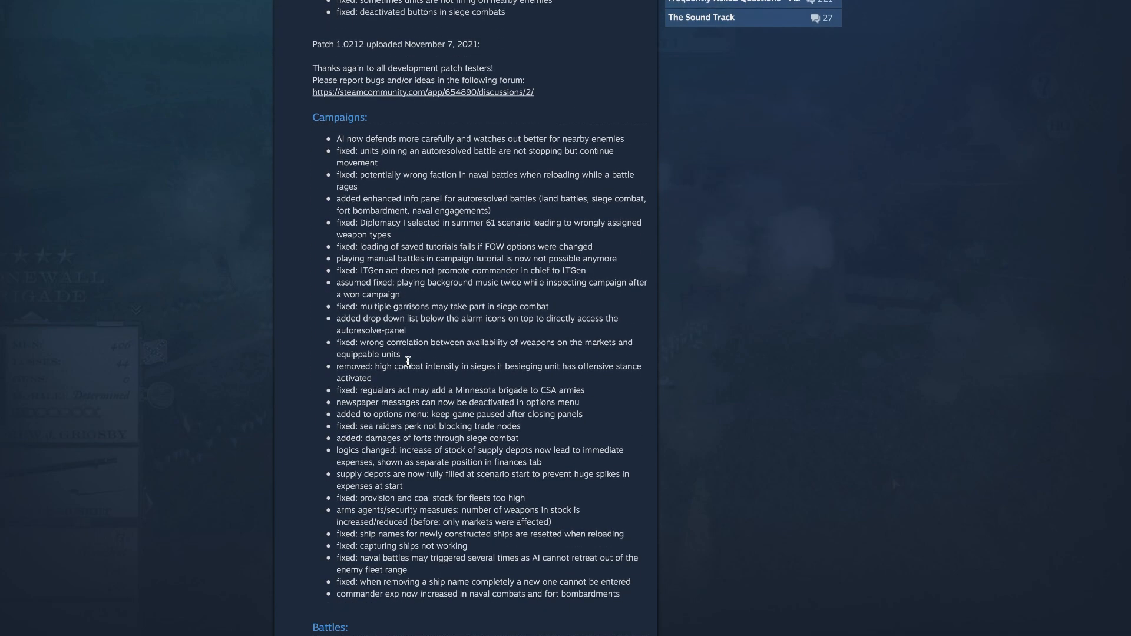